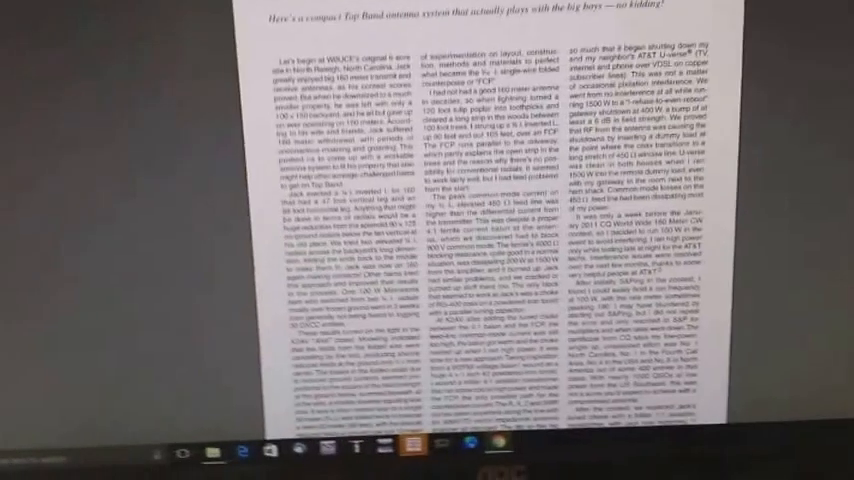
scroll(down, 3)
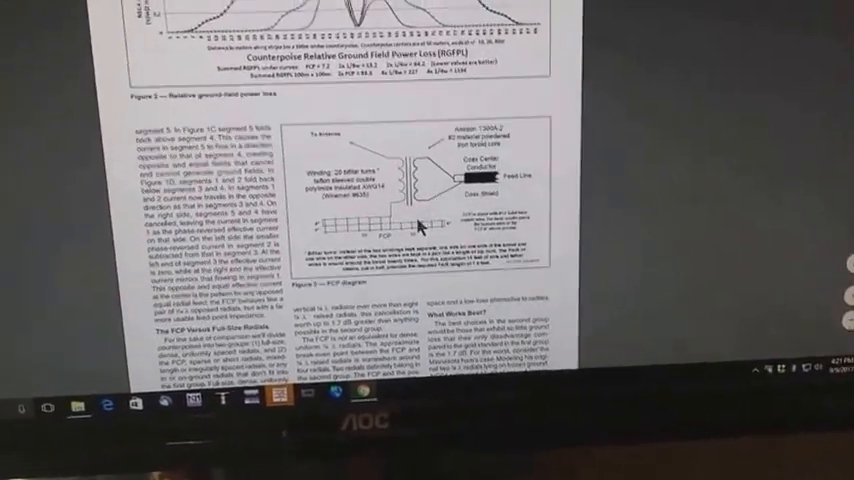
scroll(down, 3)
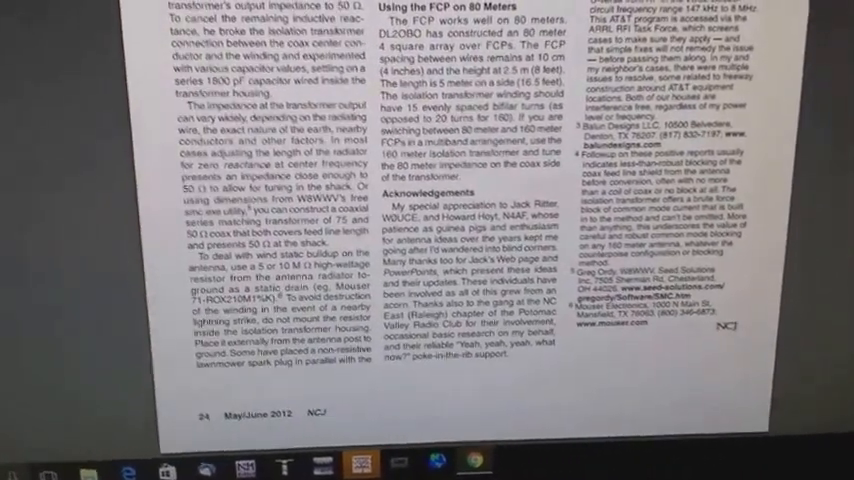
scroll(down, 3)
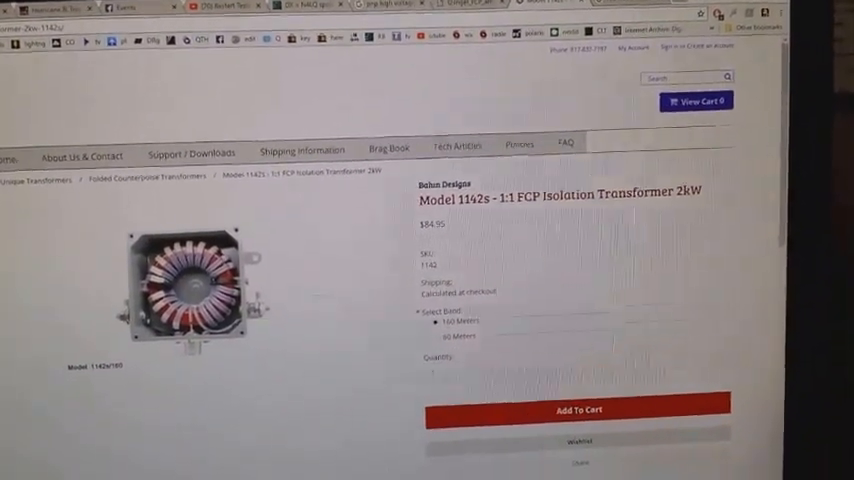
scroll(down, 3)
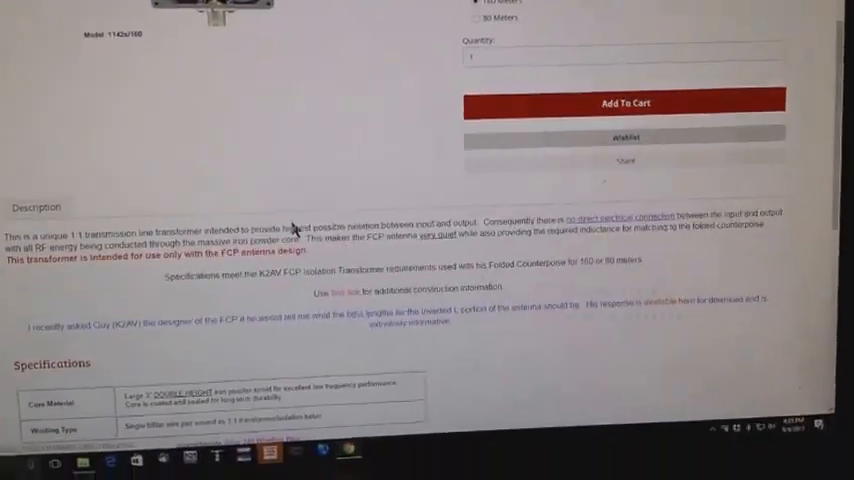
scroll(down, 3)
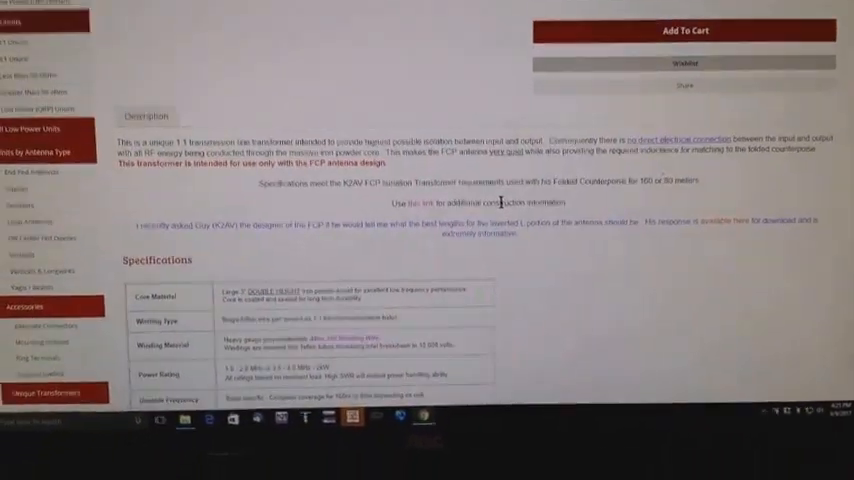
scroll(down, 3)
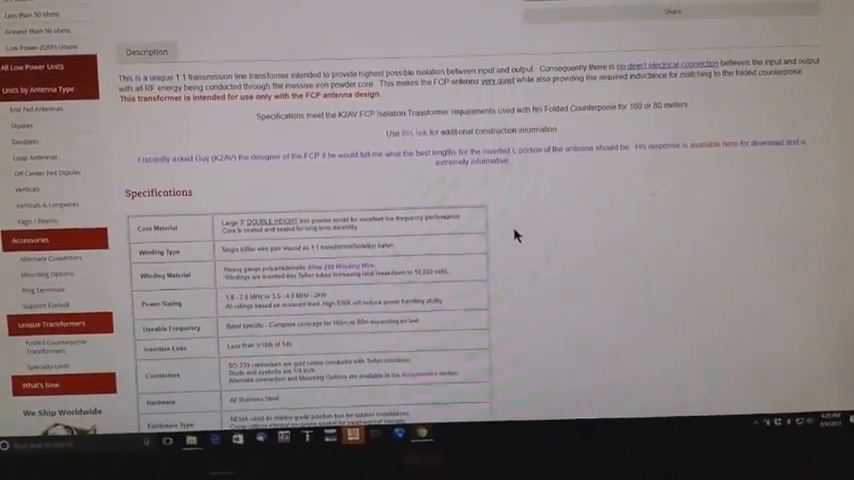